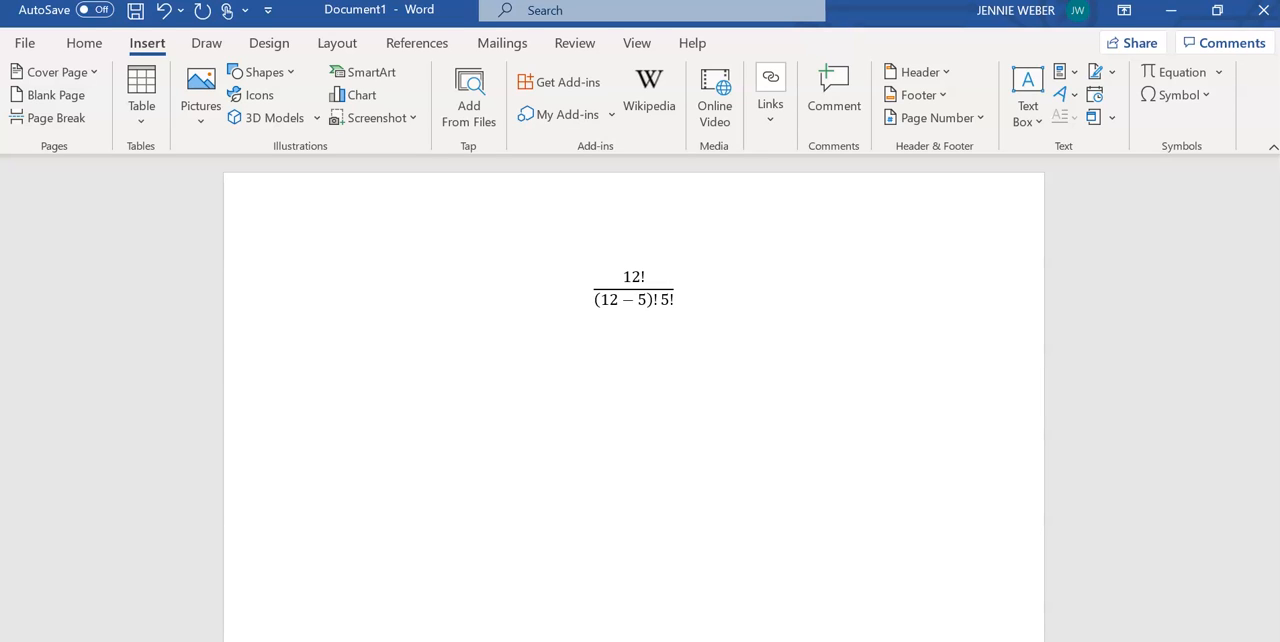
- Place the cursor below the typed equation and select the red Draw pen
{"action": "left_click", "coordinate": [319, 317]}
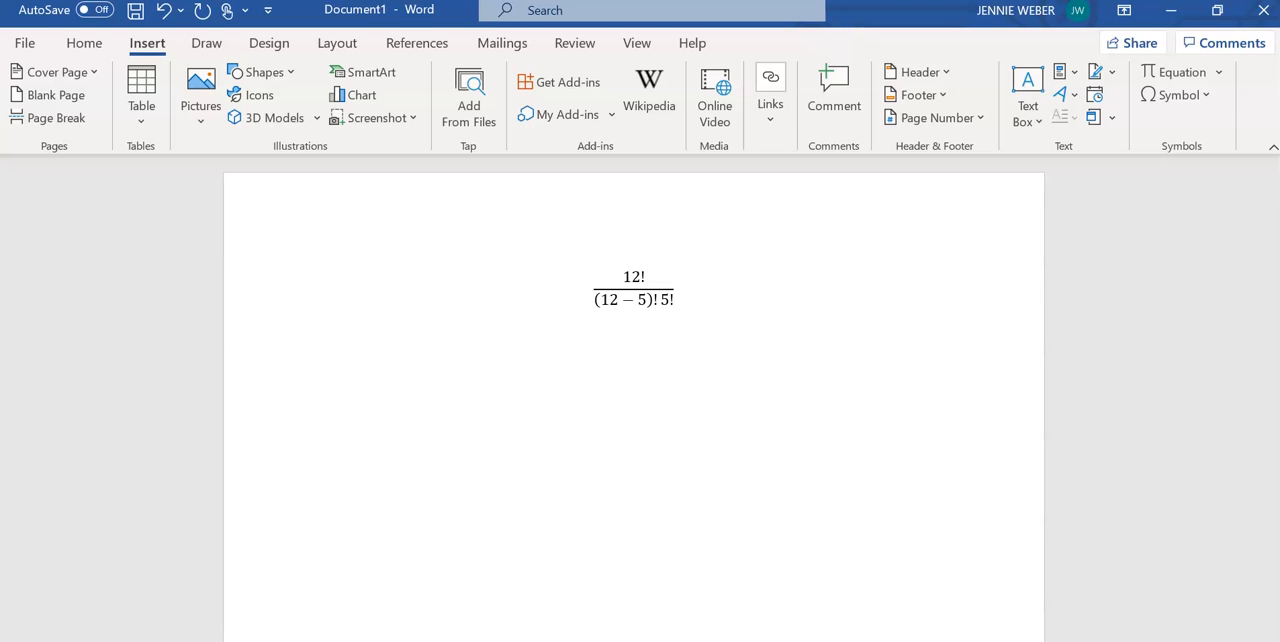
{"action": "left_click", "coordinate": [319, 318]}
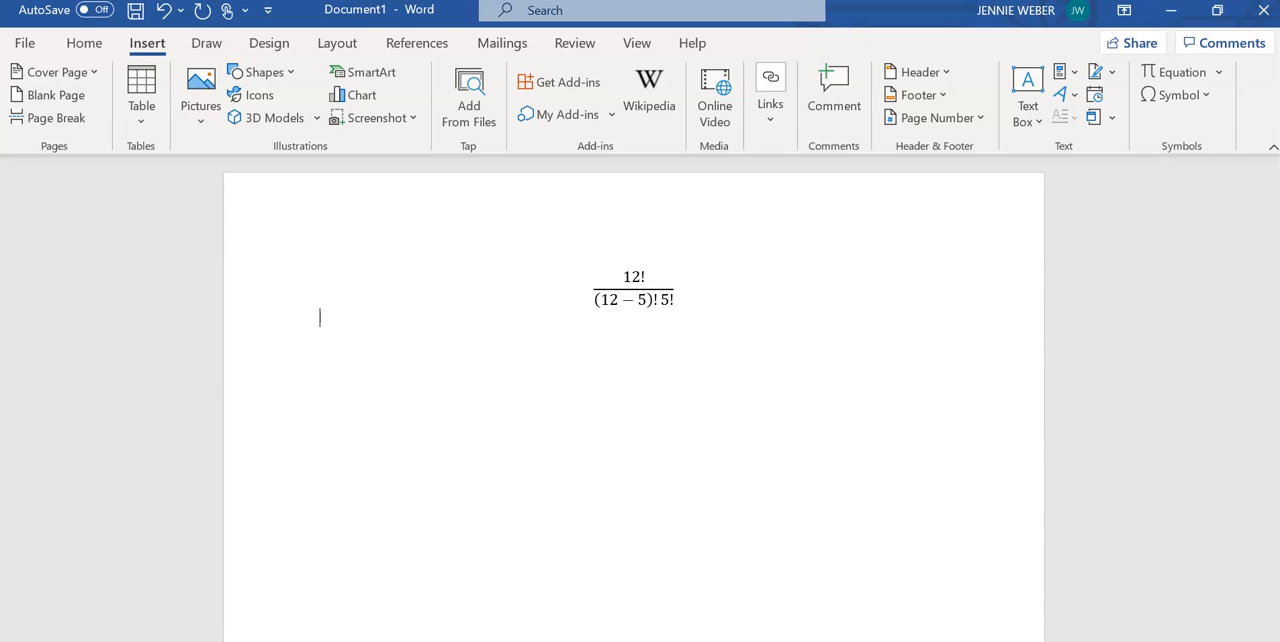
{"action": "left_click", "coordinate": [269, 43]}
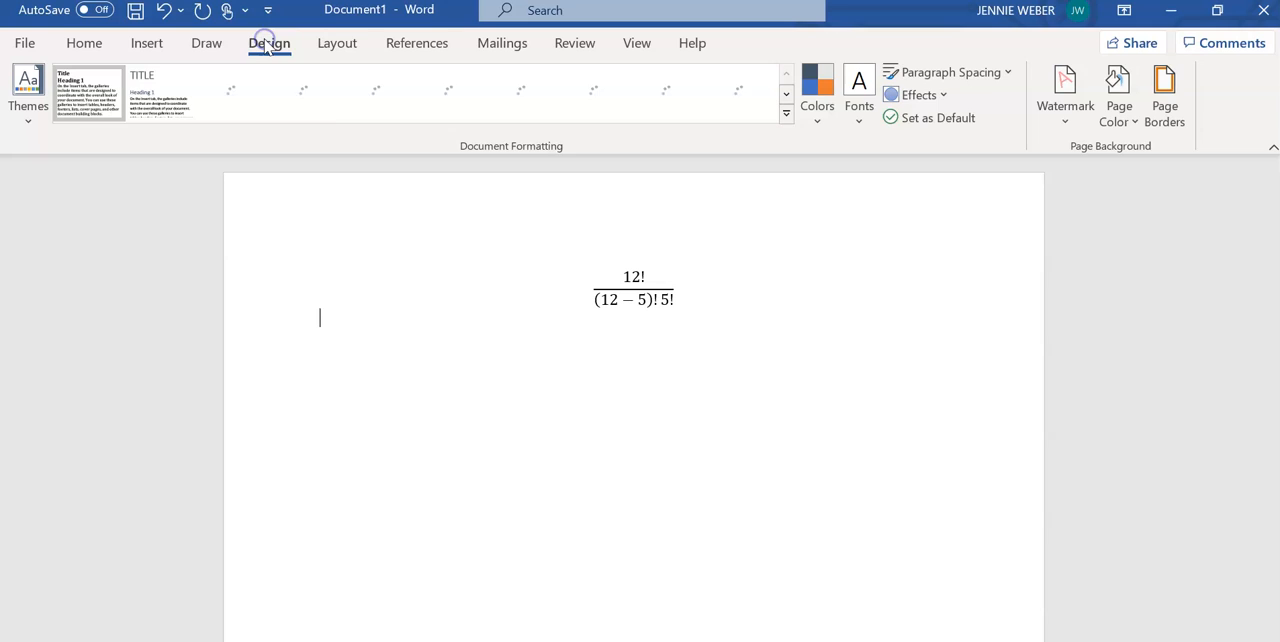
{"action": "left_click", "coordinate": [207, 43]}
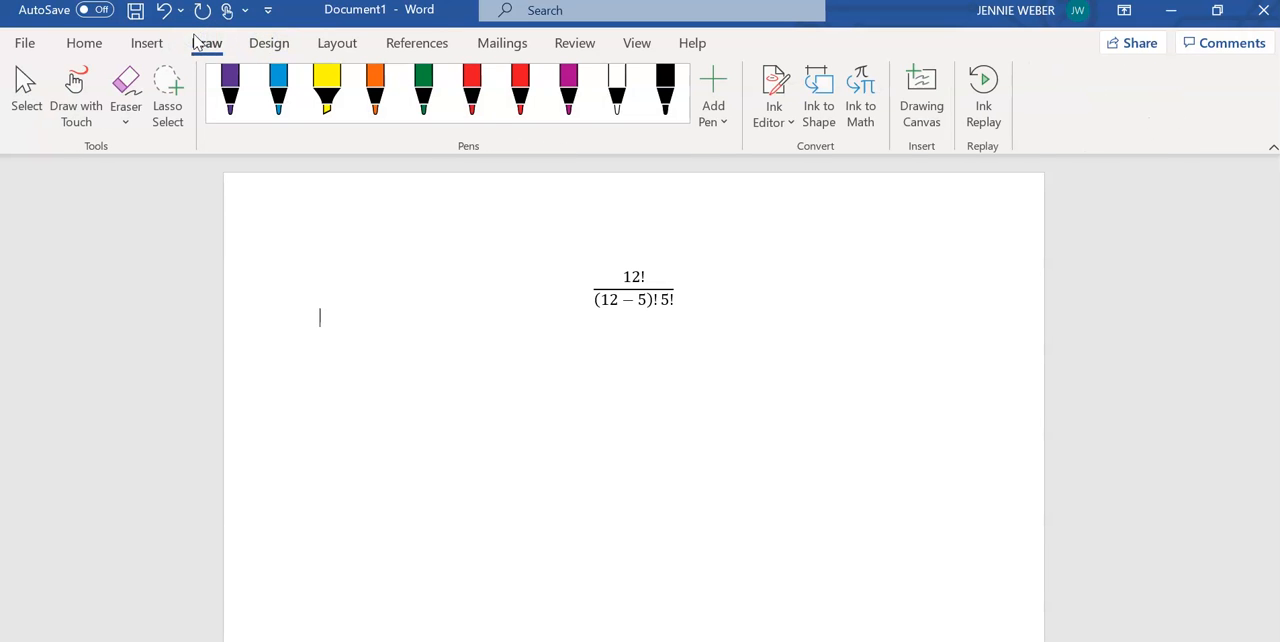
{"action": "left_click", "coordinate": [471, 90]}
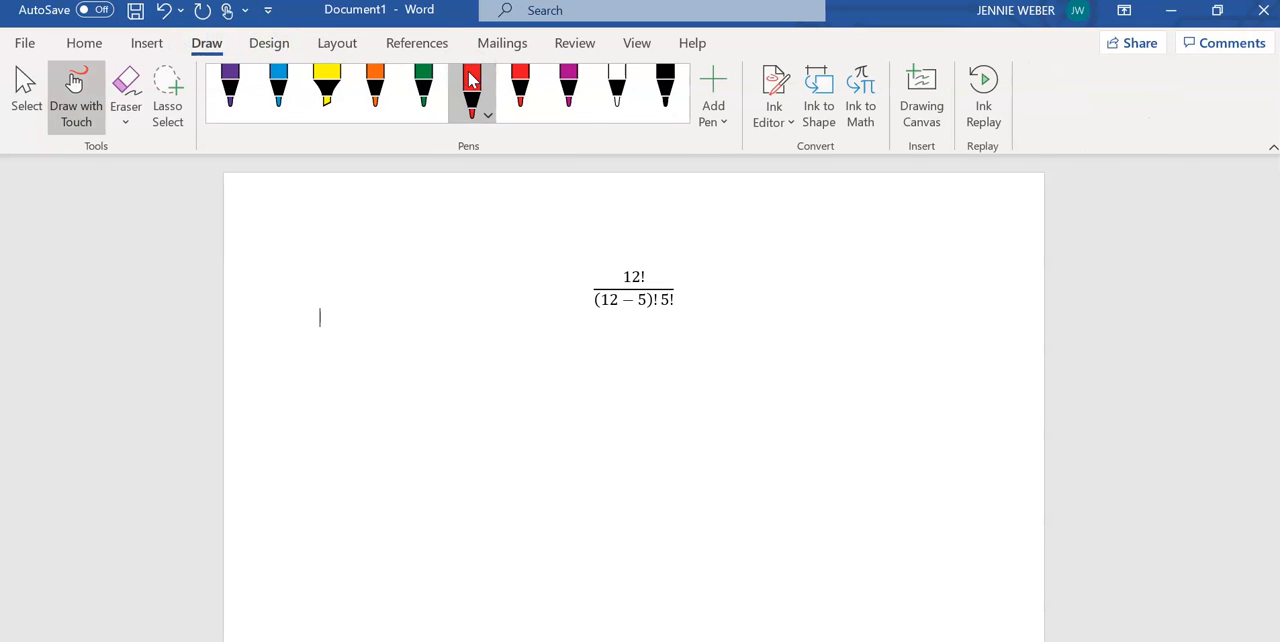
- Handwrite 12!/7!5! in red, then the expanded factorial products in purple
{"action": "left_click_drag", "start_coordinate": [380, 330], "coordinate": [620, 372]}
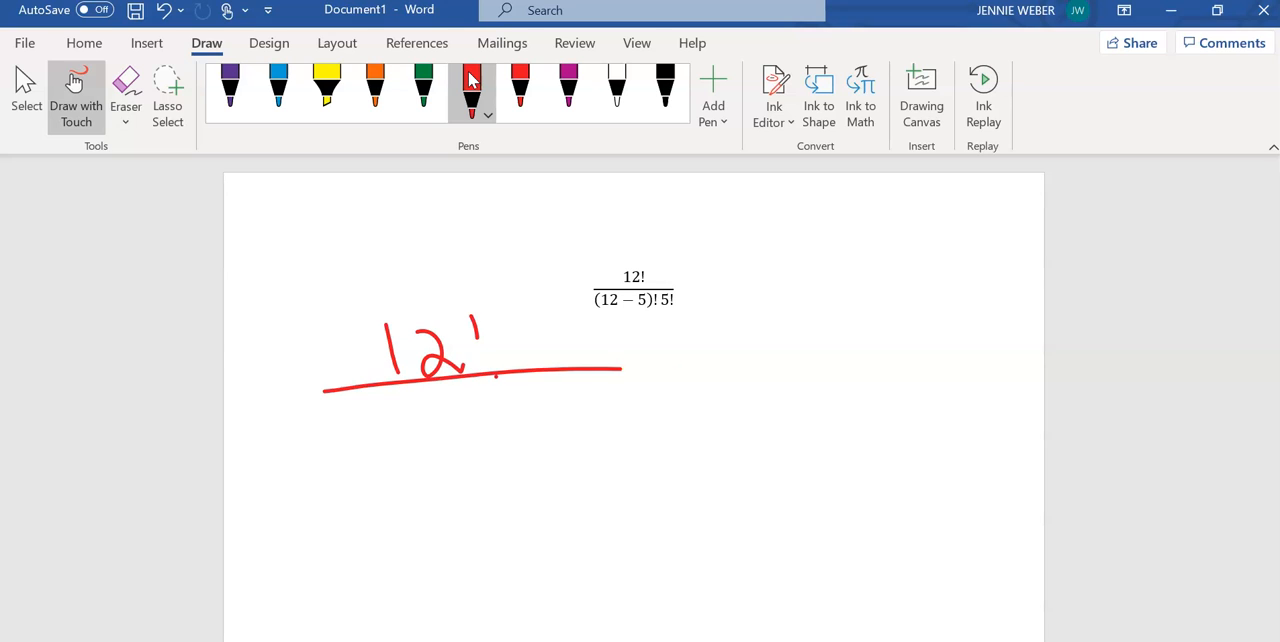
{"action": "left_click_drag", "start_coordinate": [620, 368], "coordinate": [685, 370]}
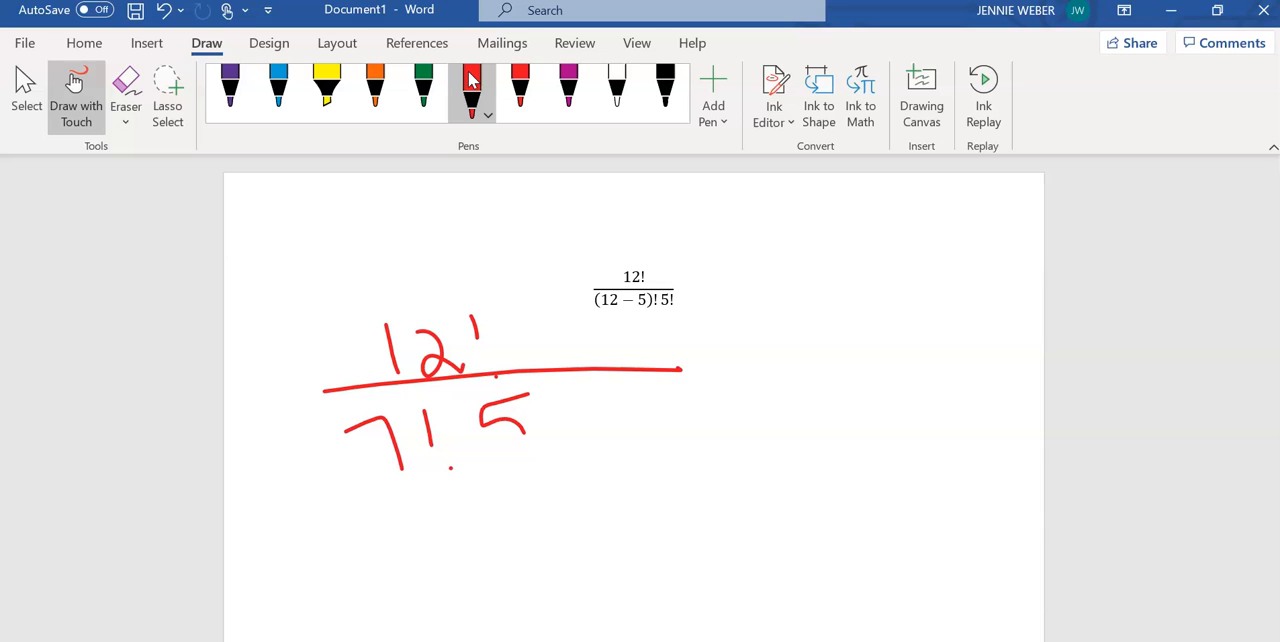
{"action": "left_click", "coordinate": [568, 90]}
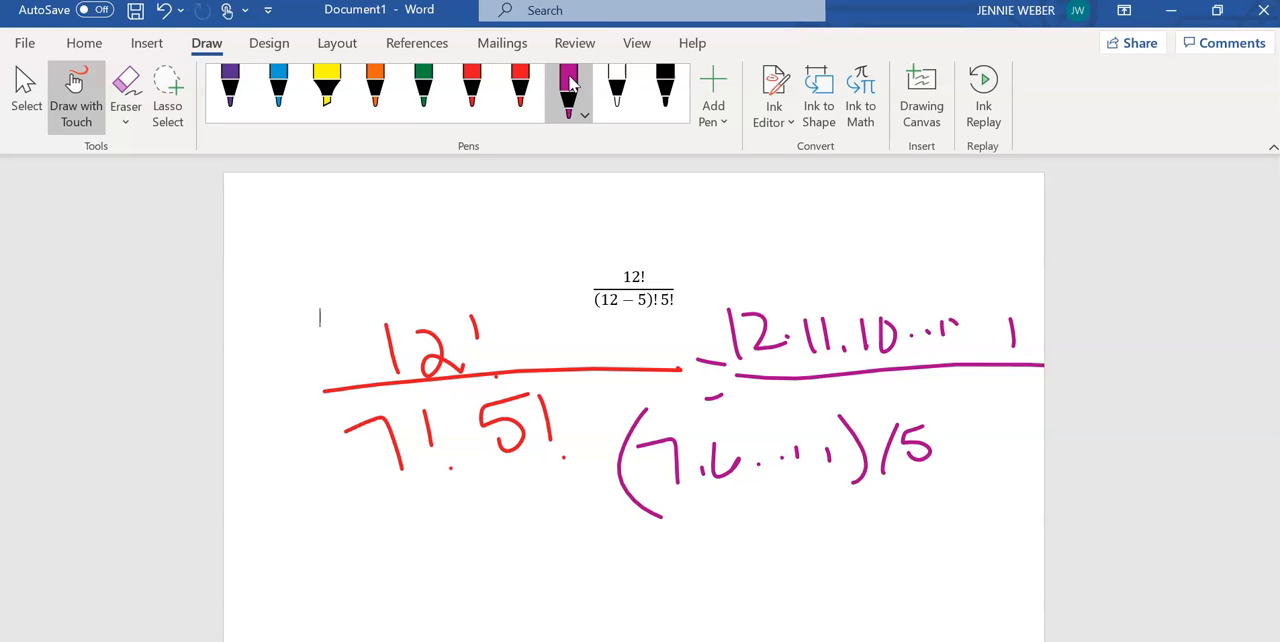
{"action": "left_click_drag", "start_coordinate": [905, 440], "coordinate": [1040, 450]}
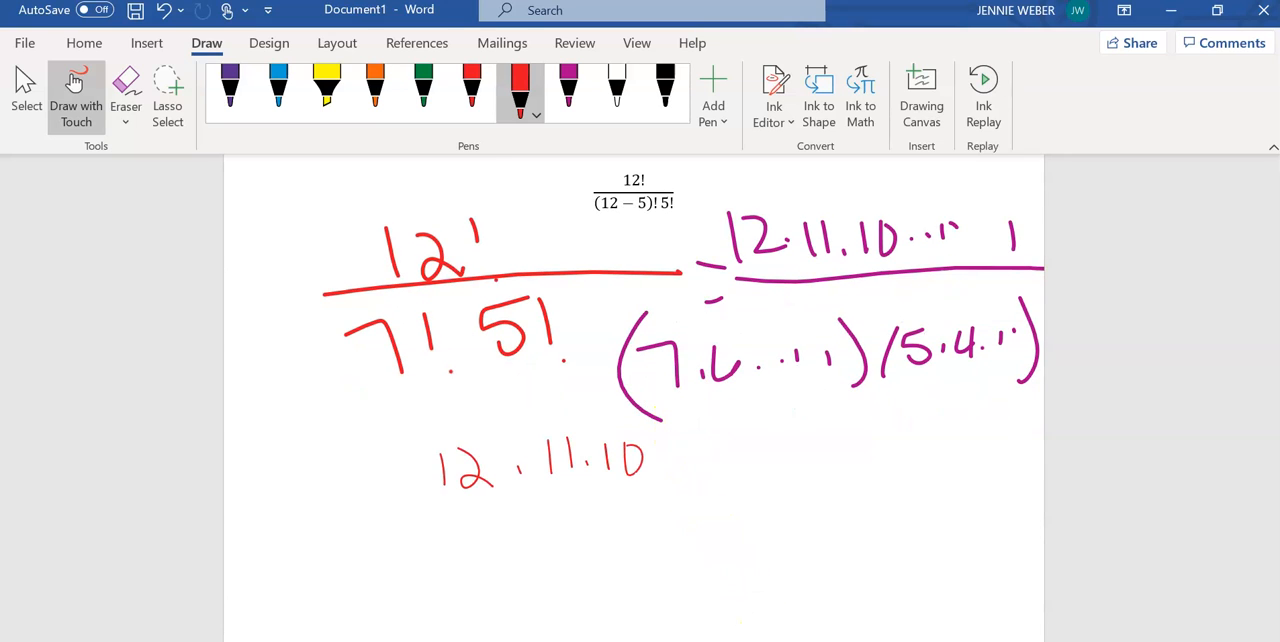
- Strike through the 7! factors and write the red 5·4·3·2·1 denominator
{"action": "left_click_drag", "start_coordinate": [655, 455], "coordinate": [755, 465]}
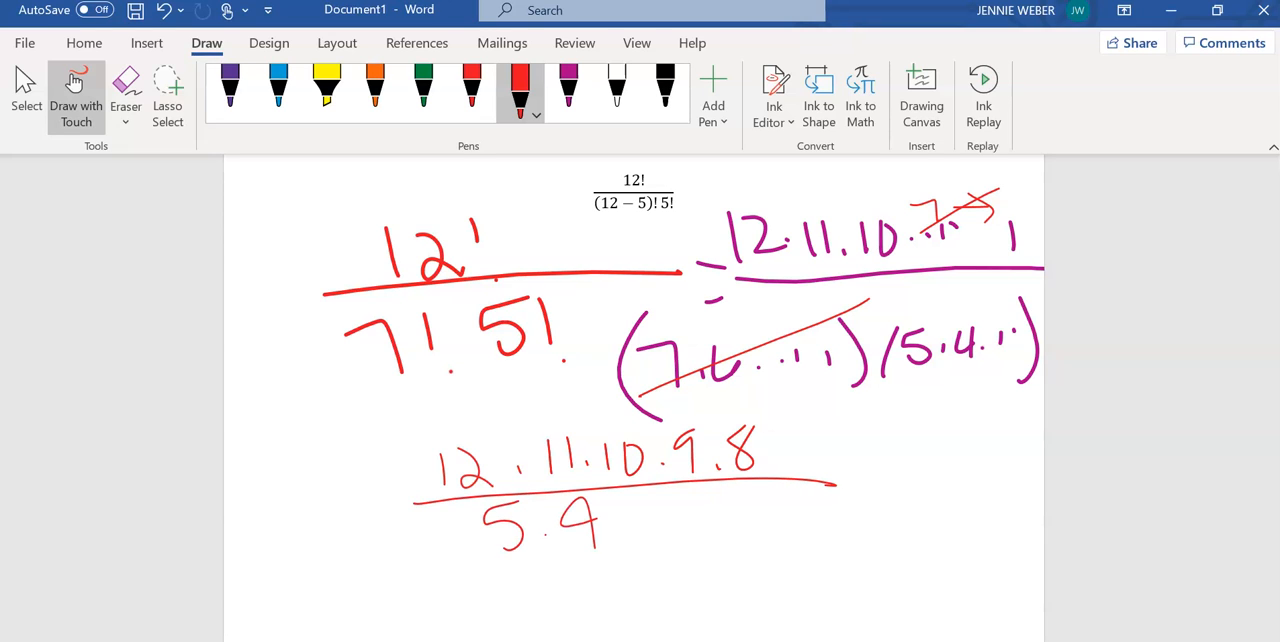
{"action": "left_click_drag", "start_coordinate": [620, 520], "coordinate": [670, 550]}
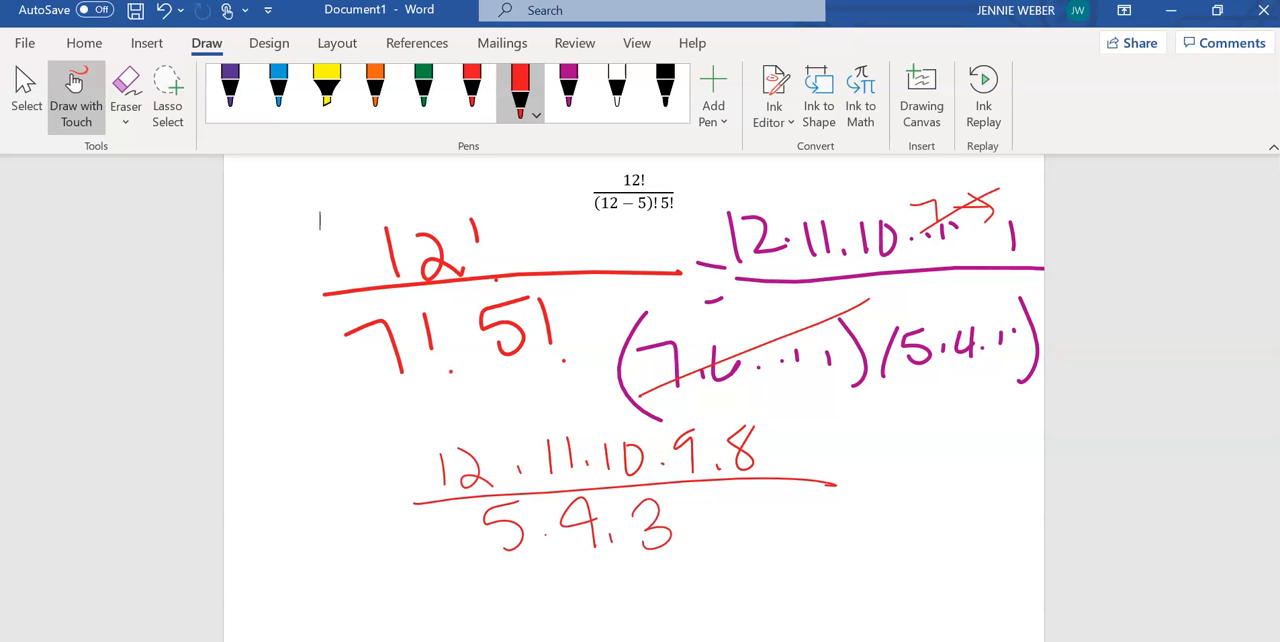
{"action": "left_click_drag", "start_coordinate": [700, 525], "coordinate": [800, 525]}
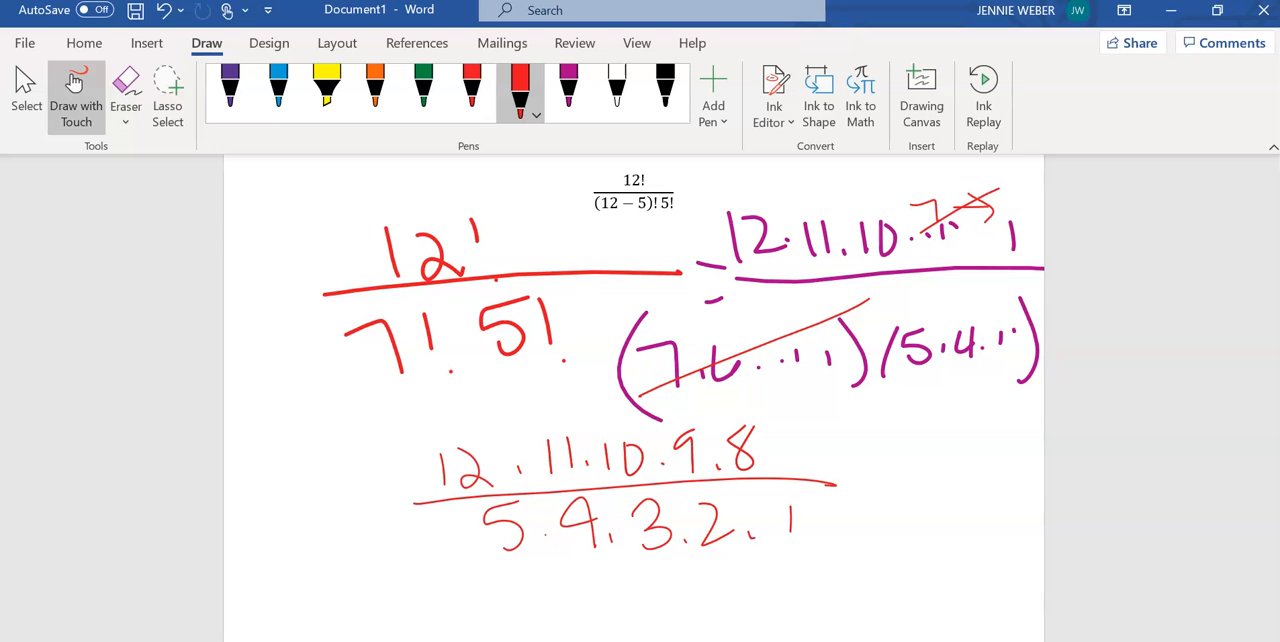
{"action": "left_click_drag", "start_coordinate": [430, 410], "coordinate": [790, 490]}
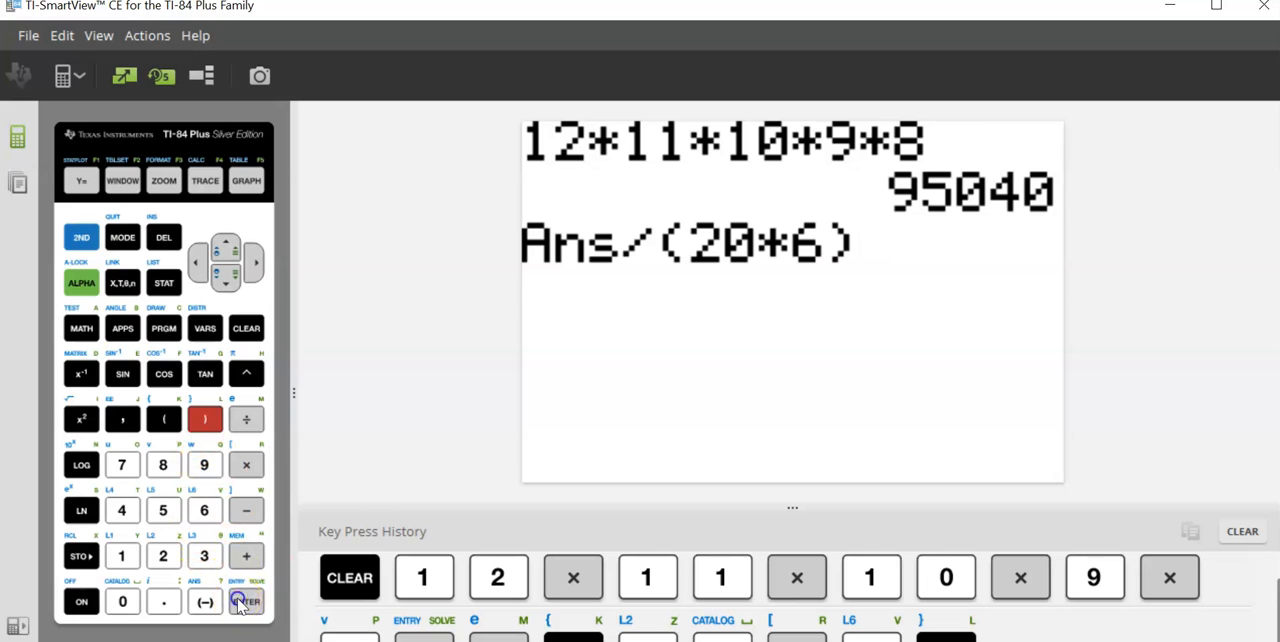
- Evaluate Ans/(20·6) on the emulator to get 792, then bring up the MATH menu
{"action": "left_click", "coordinate": [246, 601]}
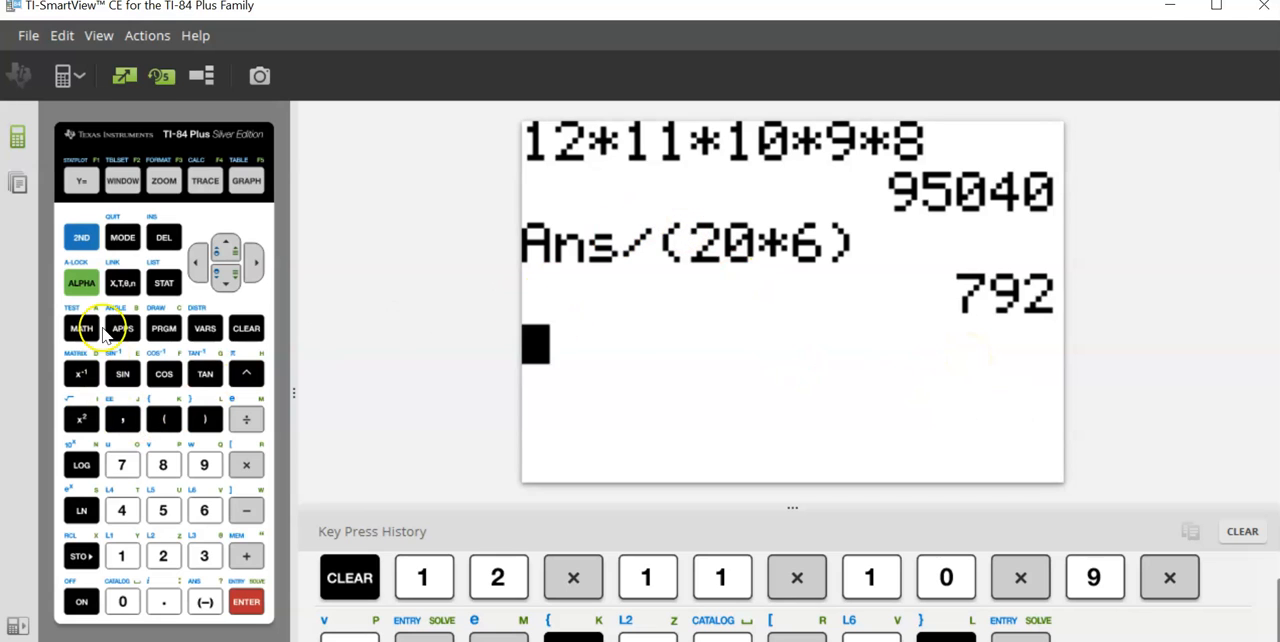
{"action": "left_click", "coordinate": [81, 328]}
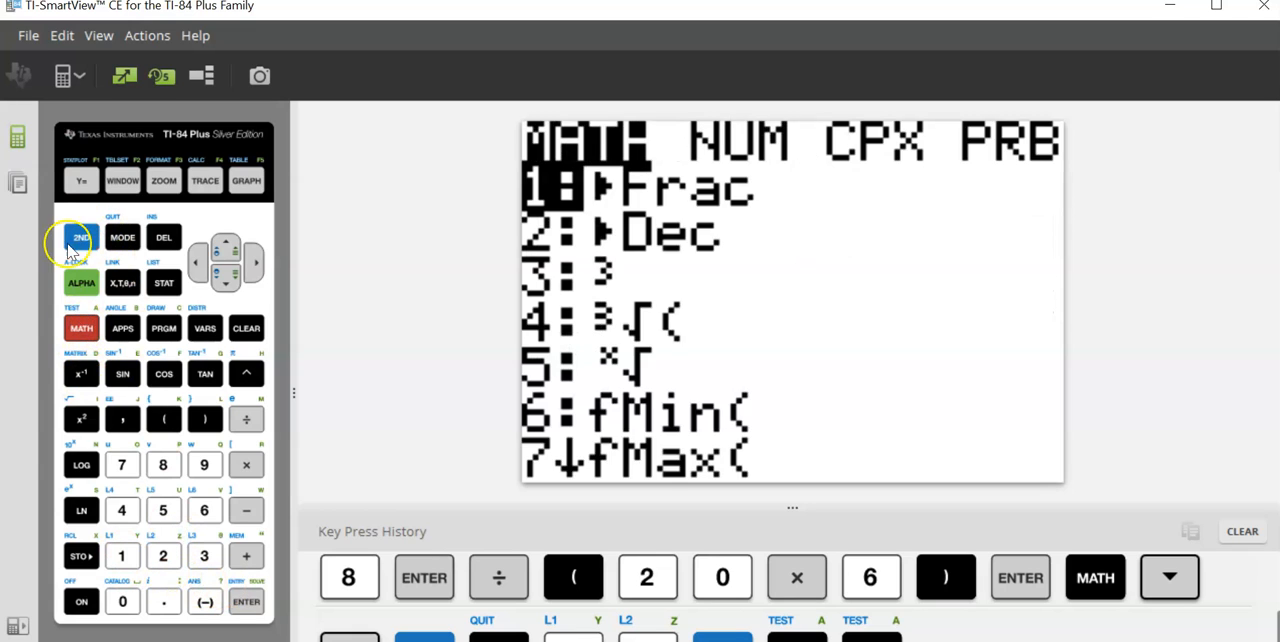
- Key 12!/(7!5! into the calculator using the factorial from the MATH menu
{"action": "left_click", "coordinate": [122, 237]}
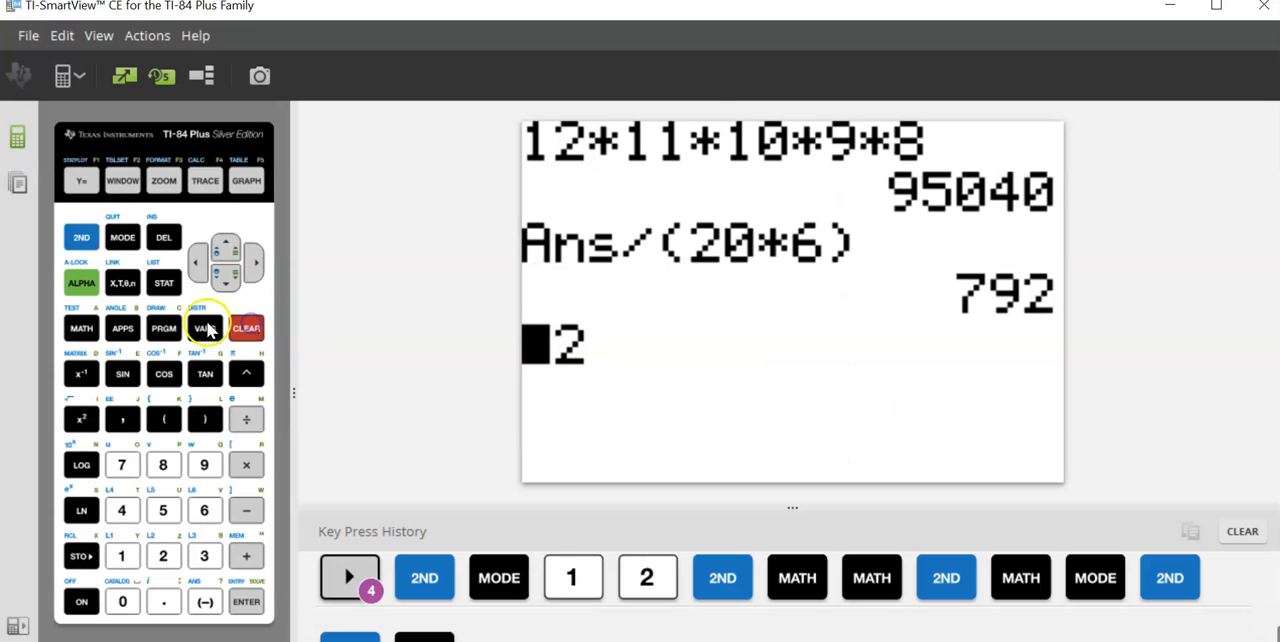
{"action": "left_click", "coordinate": [81, 328]}
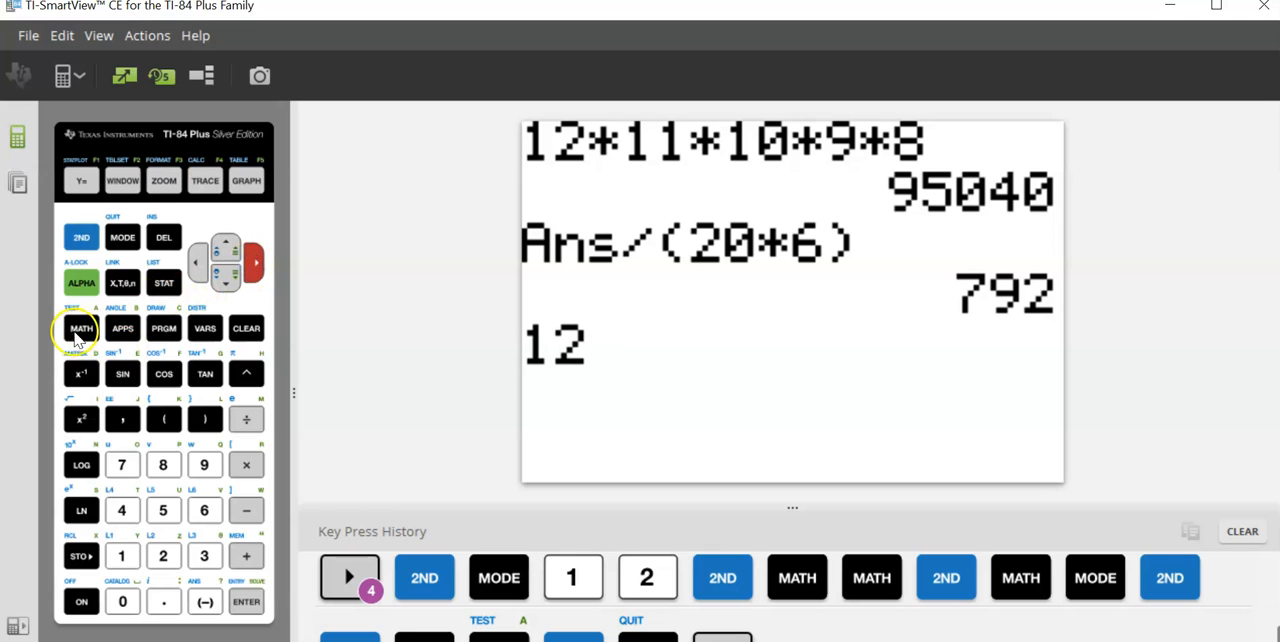
{"action": "left_click", "coordinate": [81, 328]}
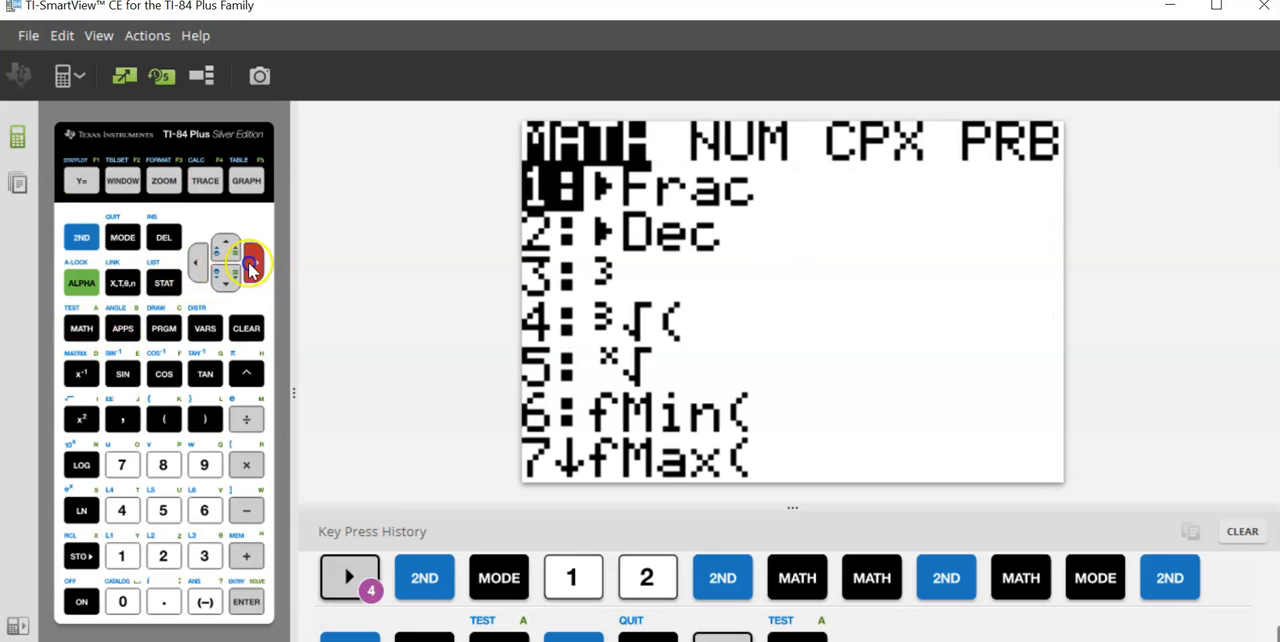
{"action": "left_click", "coordinate": [256, 262]}
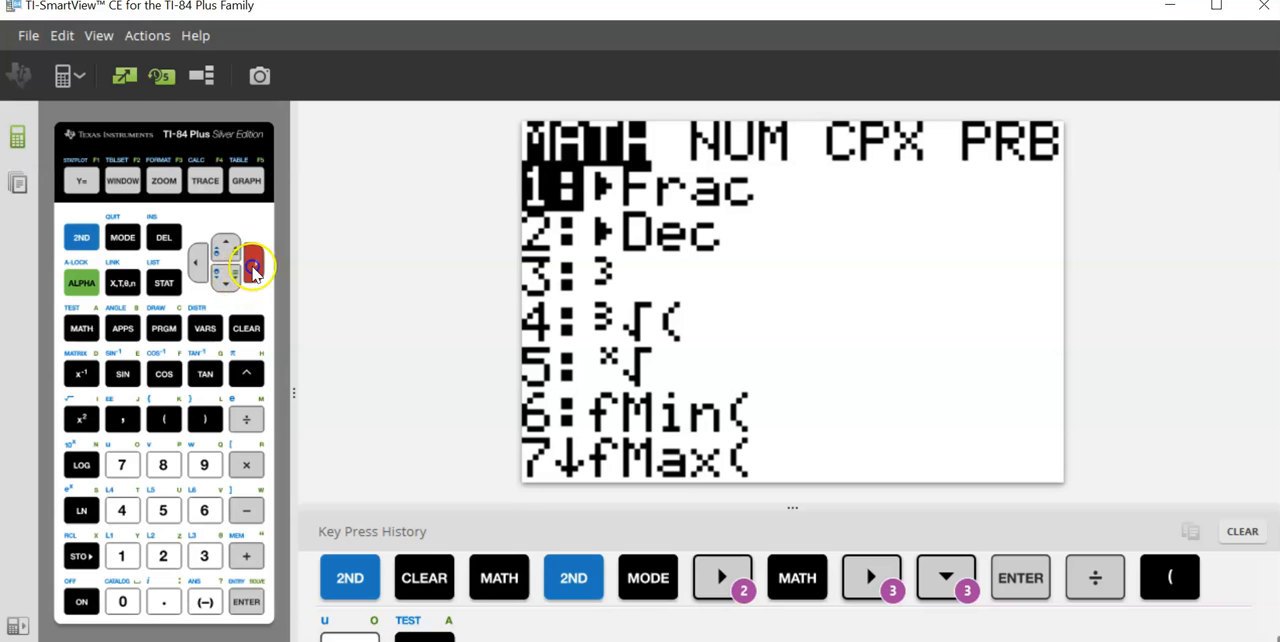
{"action": "left_click", "coordinate": [255, 262]}
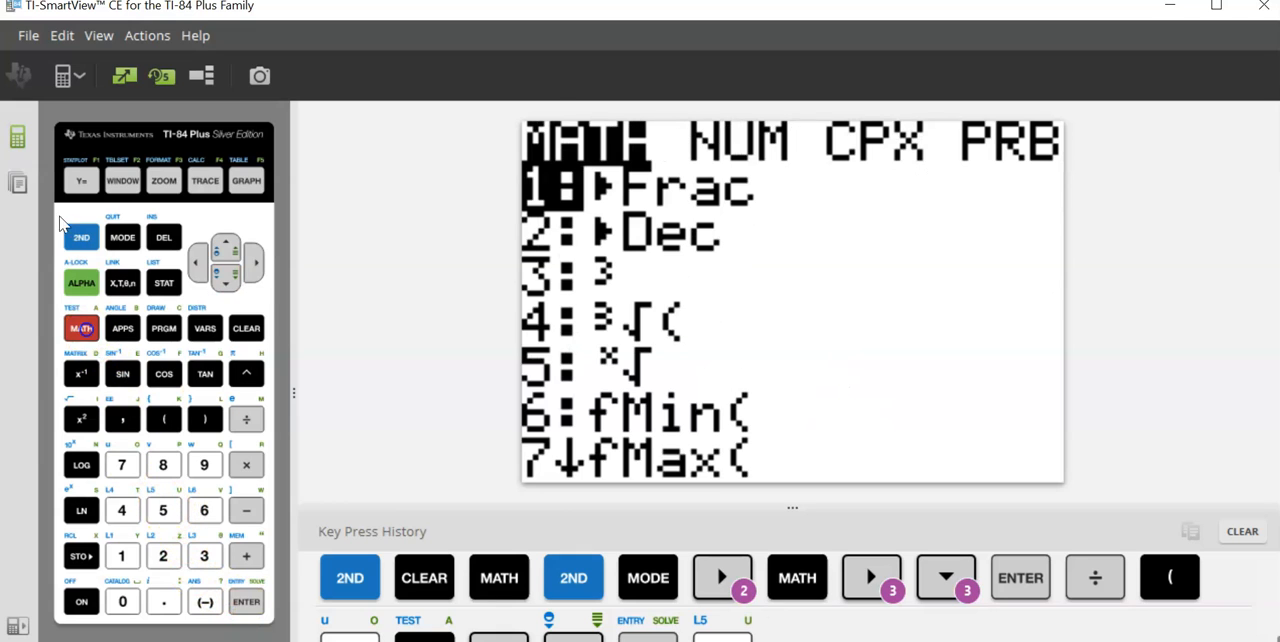
{"action": "left_click", "coordinate": [255, 262]}
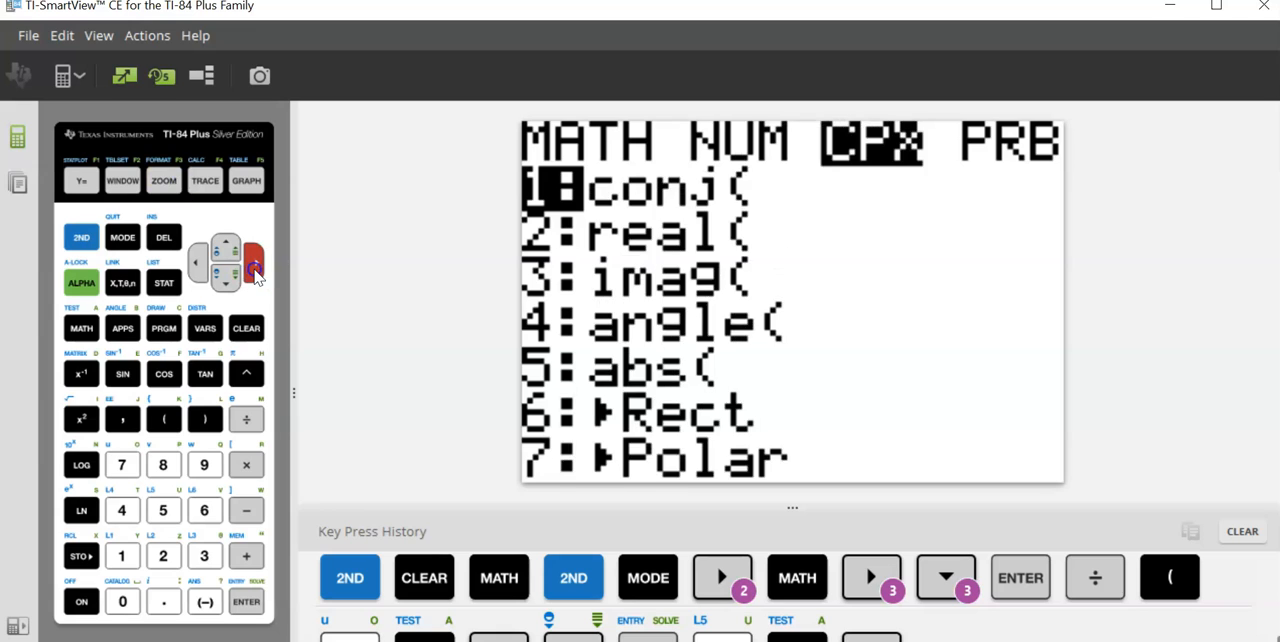
{"action": "left_click", "coordinate": [257, 262]}
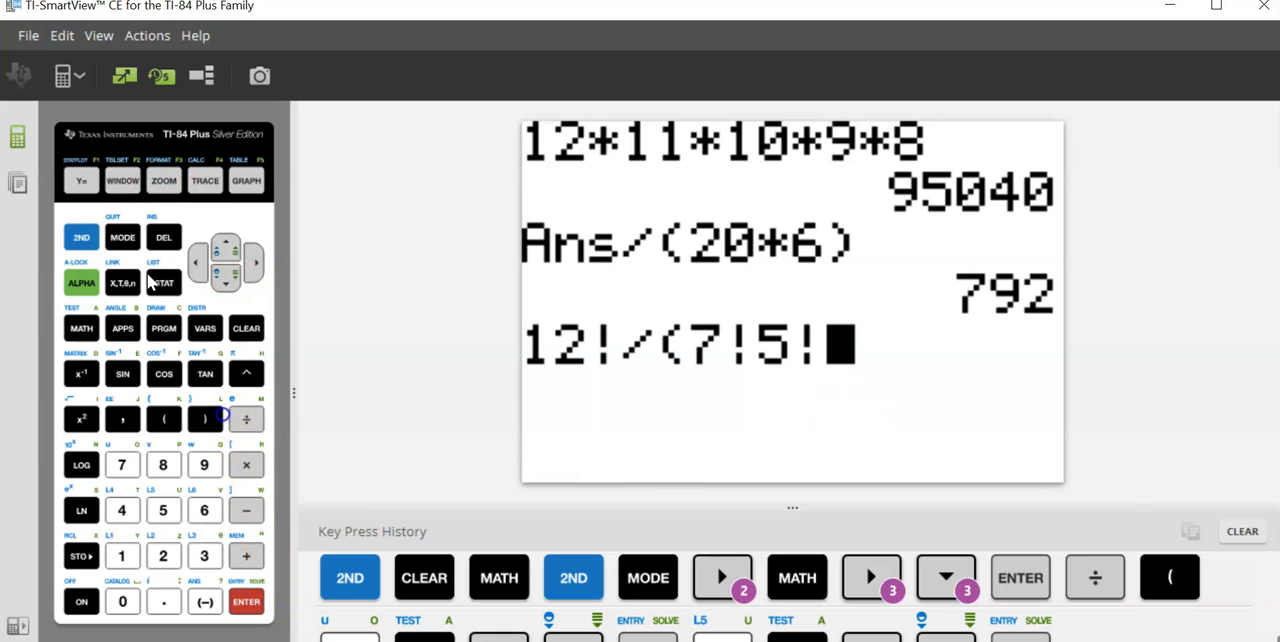
{"action": "left_click", "coordinate": [246, 600]}
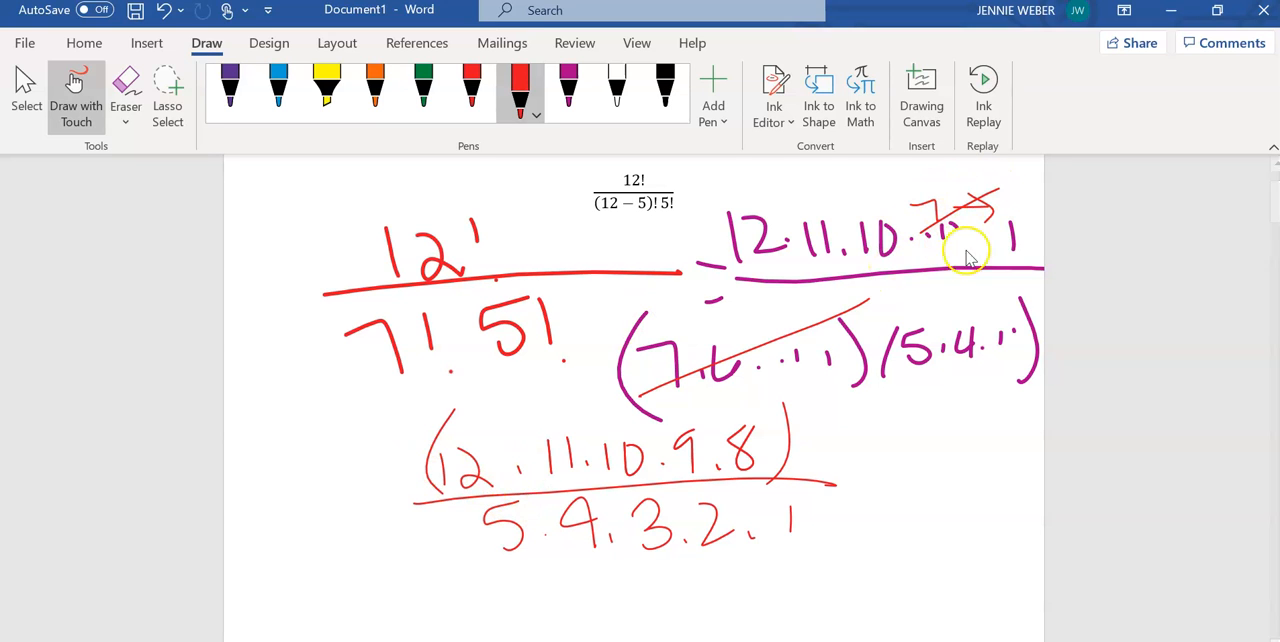
{"action": "mouse_move", "coordinate": [893, 497]}
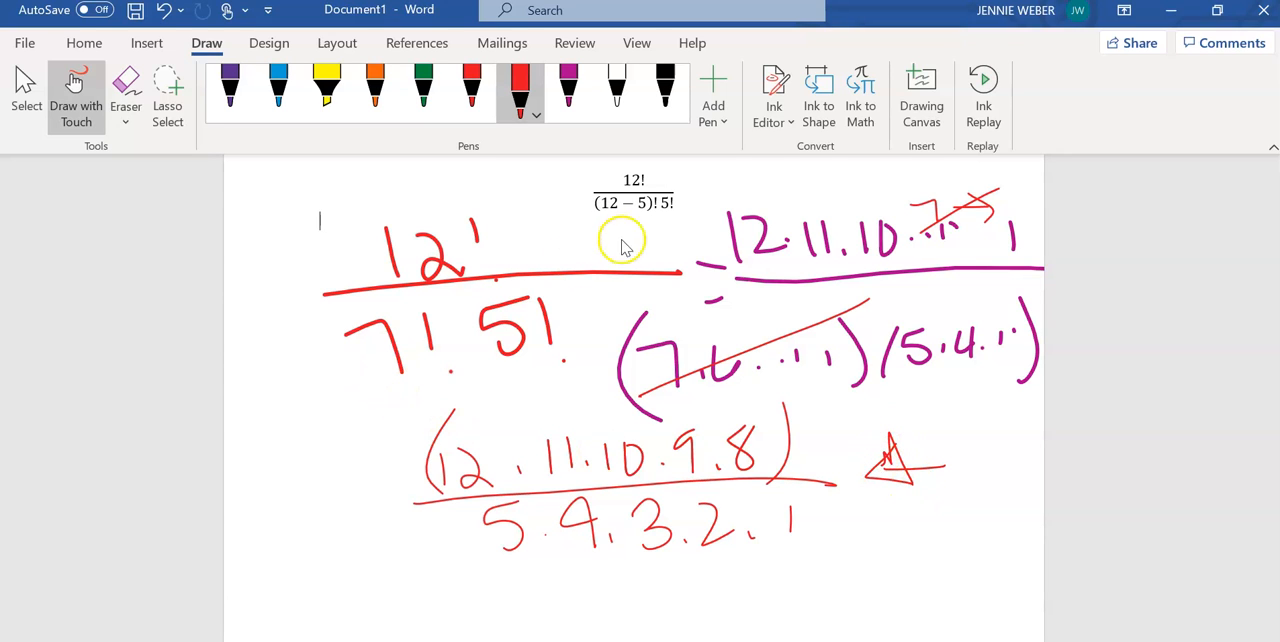
- Circle the original red 12!/(7!5!) in Word
{"action": "left_click_drag", "start_coordinate": [620, 235], "coordinate": [540, 235]}
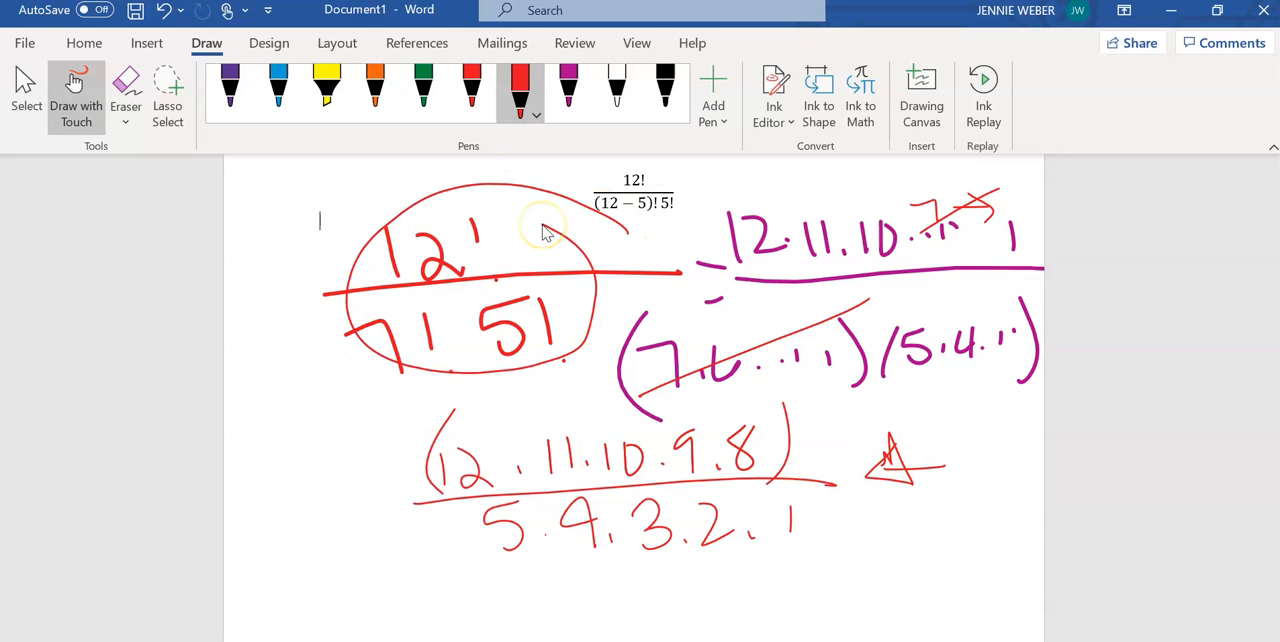